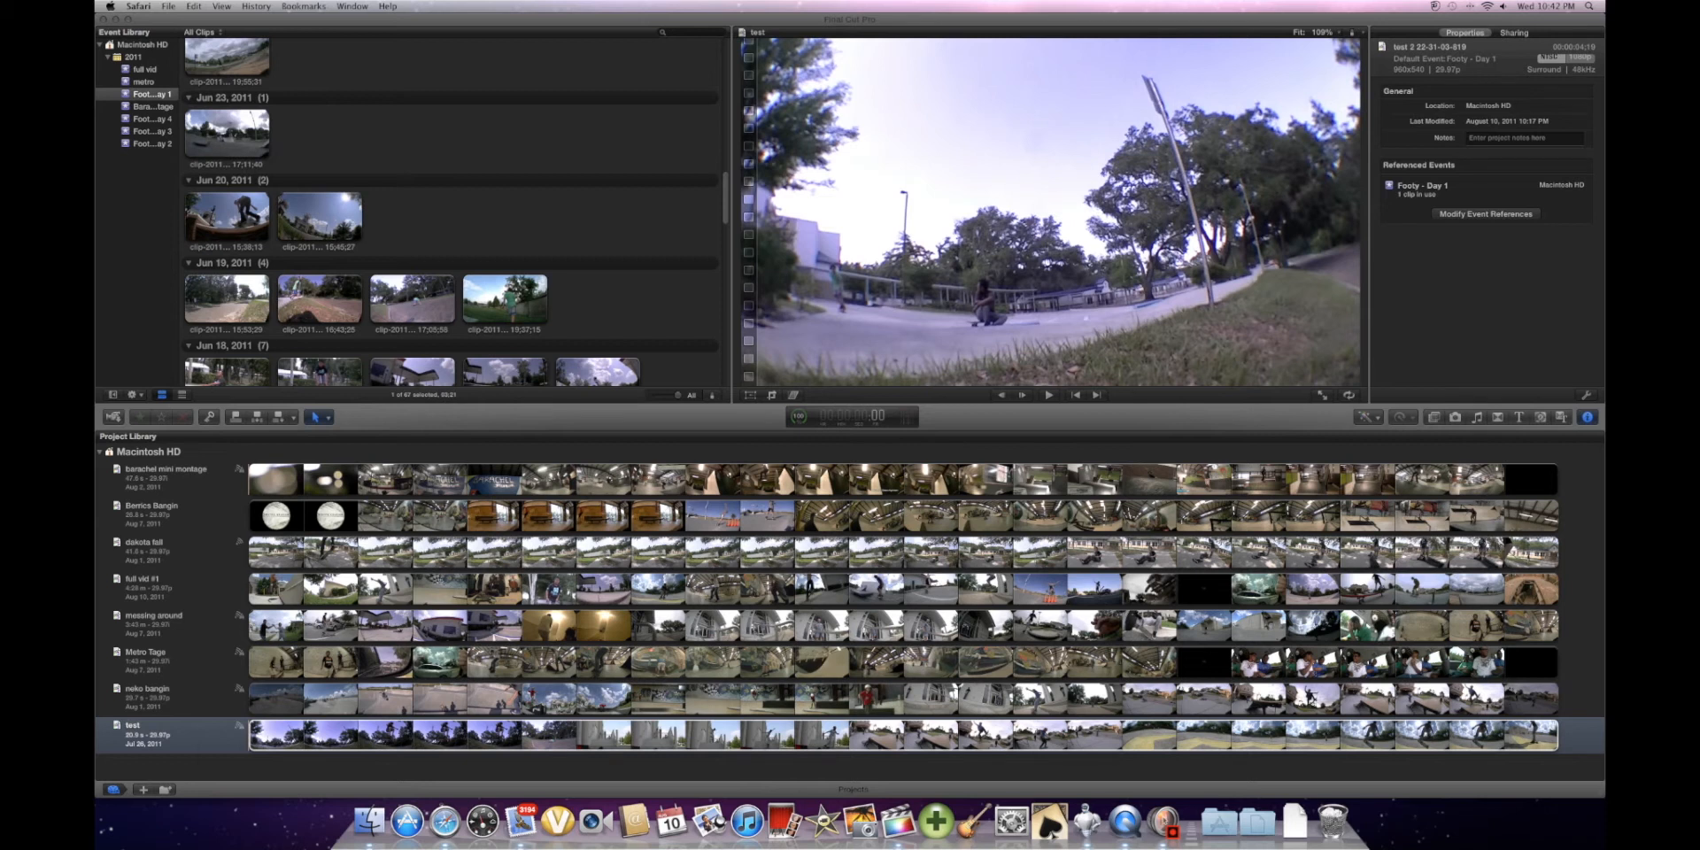
- Bring Final Cut Pro to the front over Safari, showing the Project Library
left_click(167, 7)
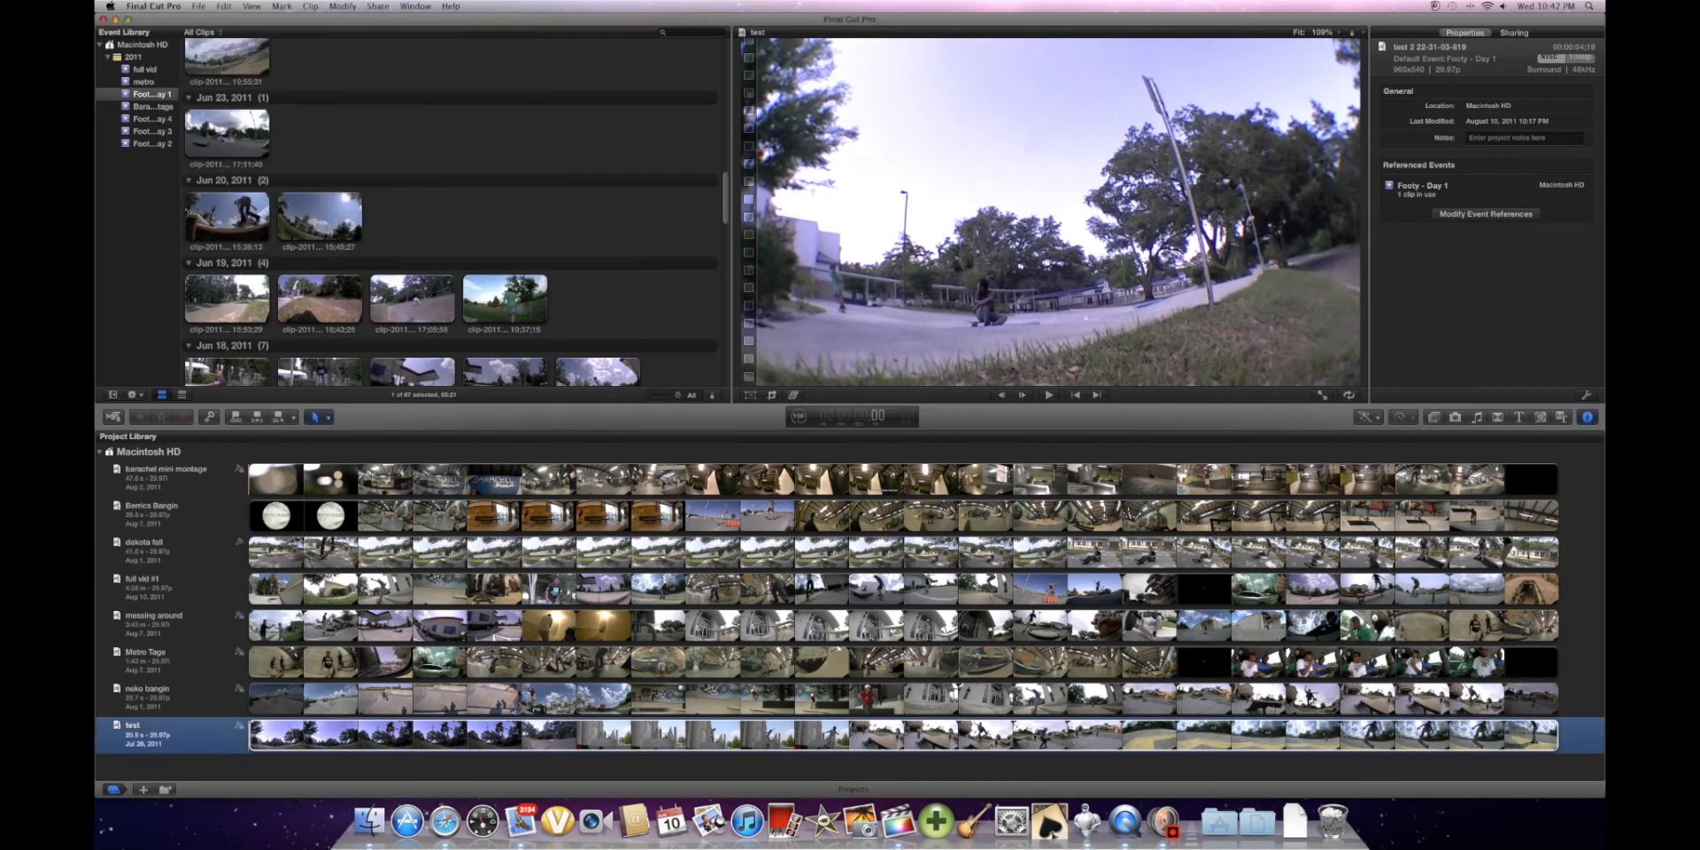
- Create a new empty project 'test 1' in the Footie – Day 1 event with default settings
left_click(199, 7)
type("test")
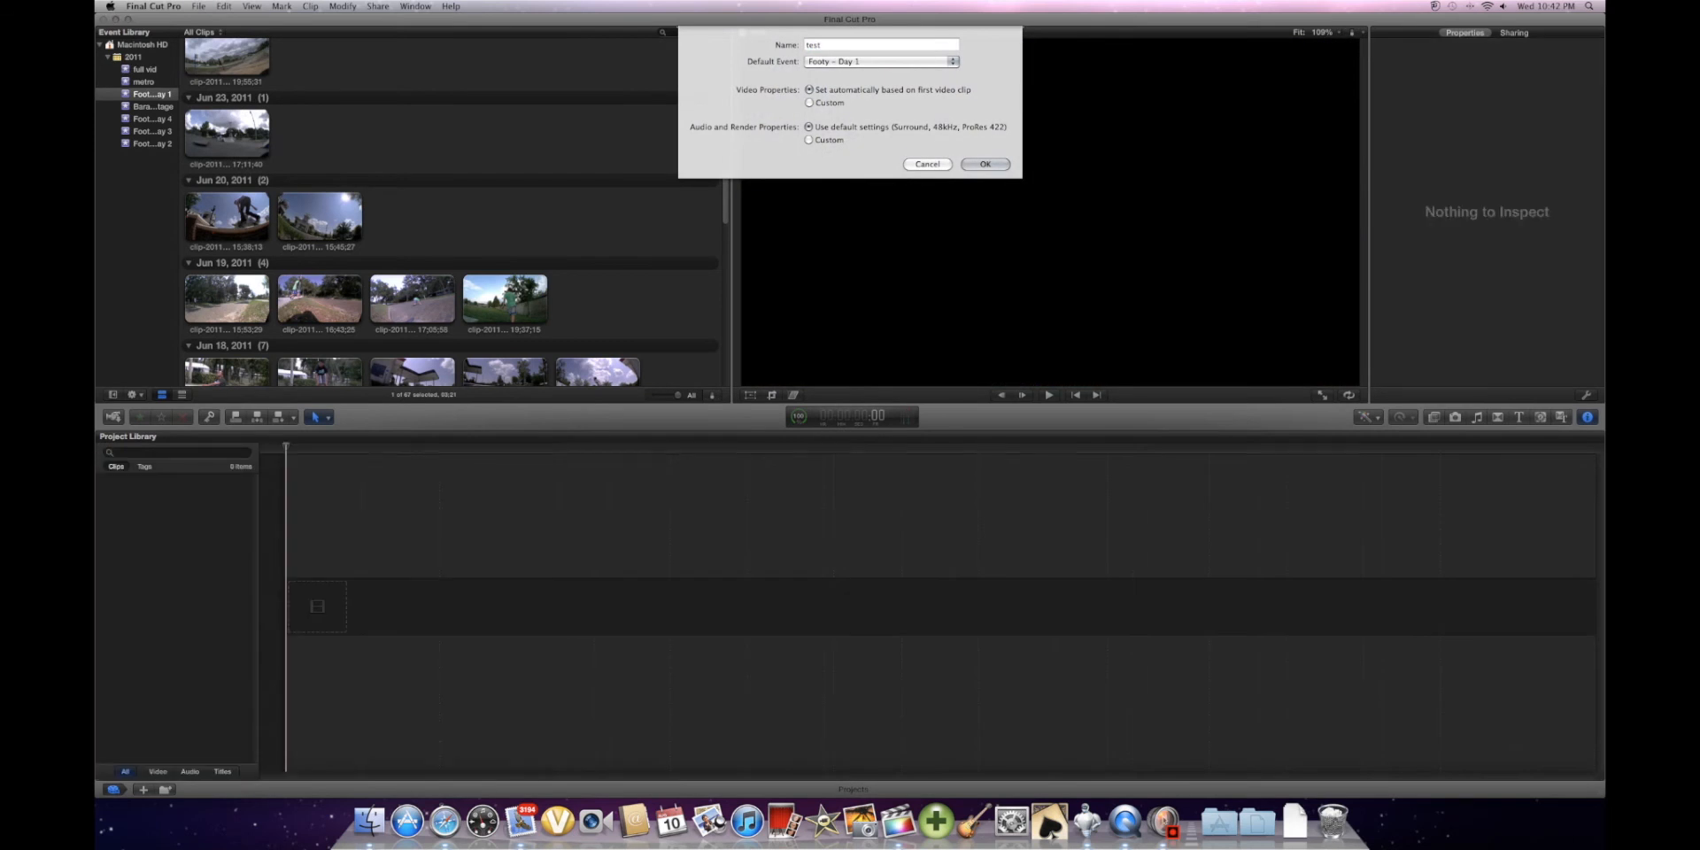
left_click(984, 163)
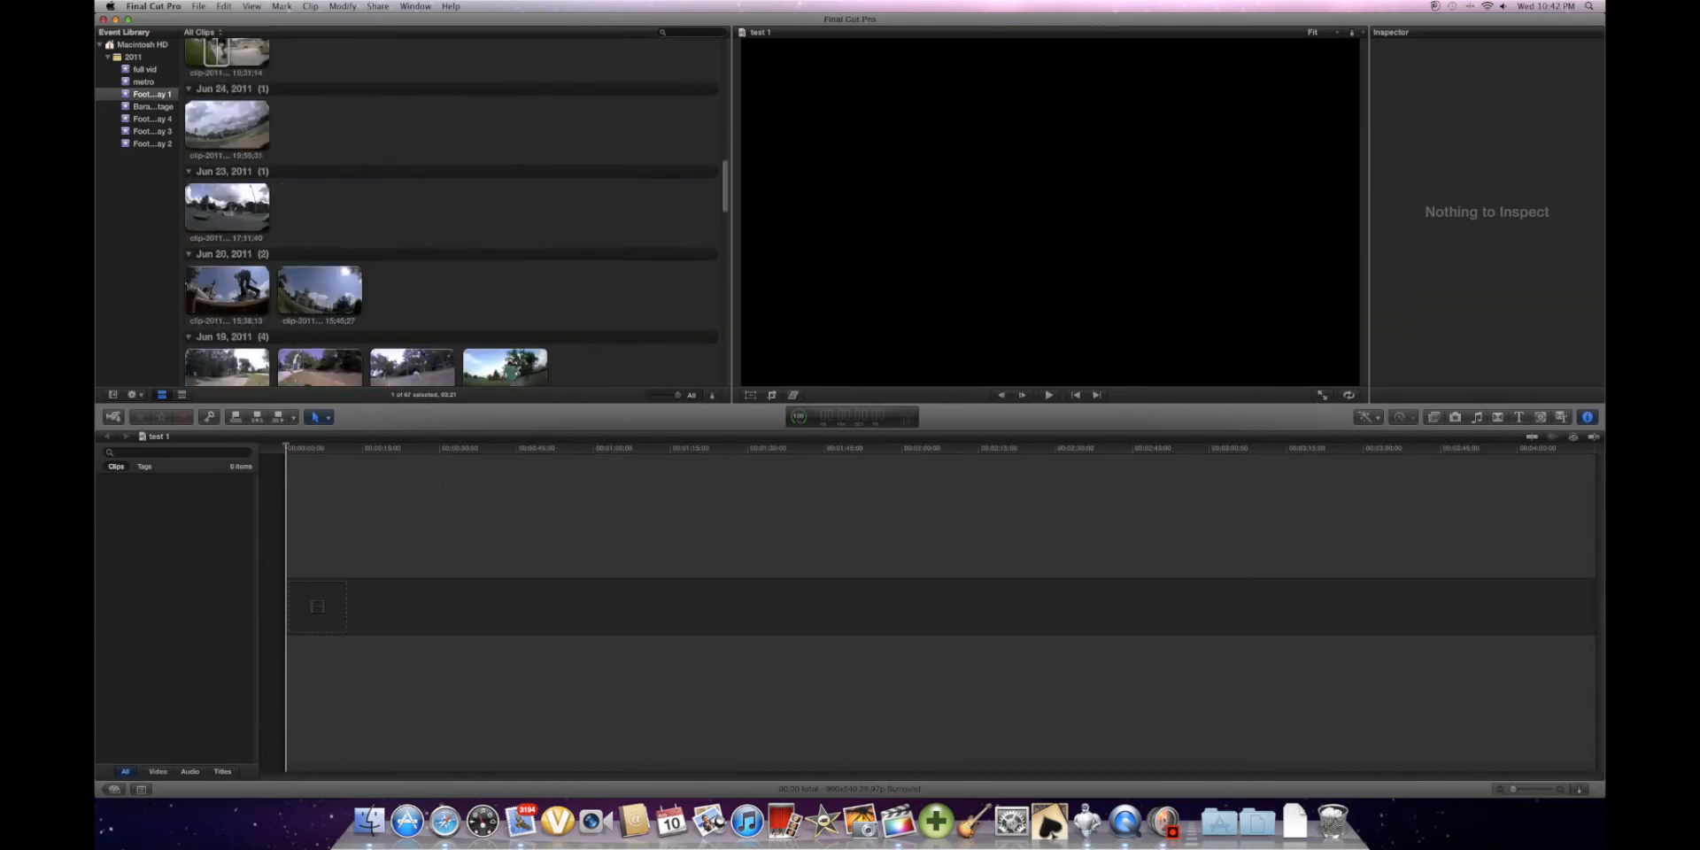
scroll("up", 3)
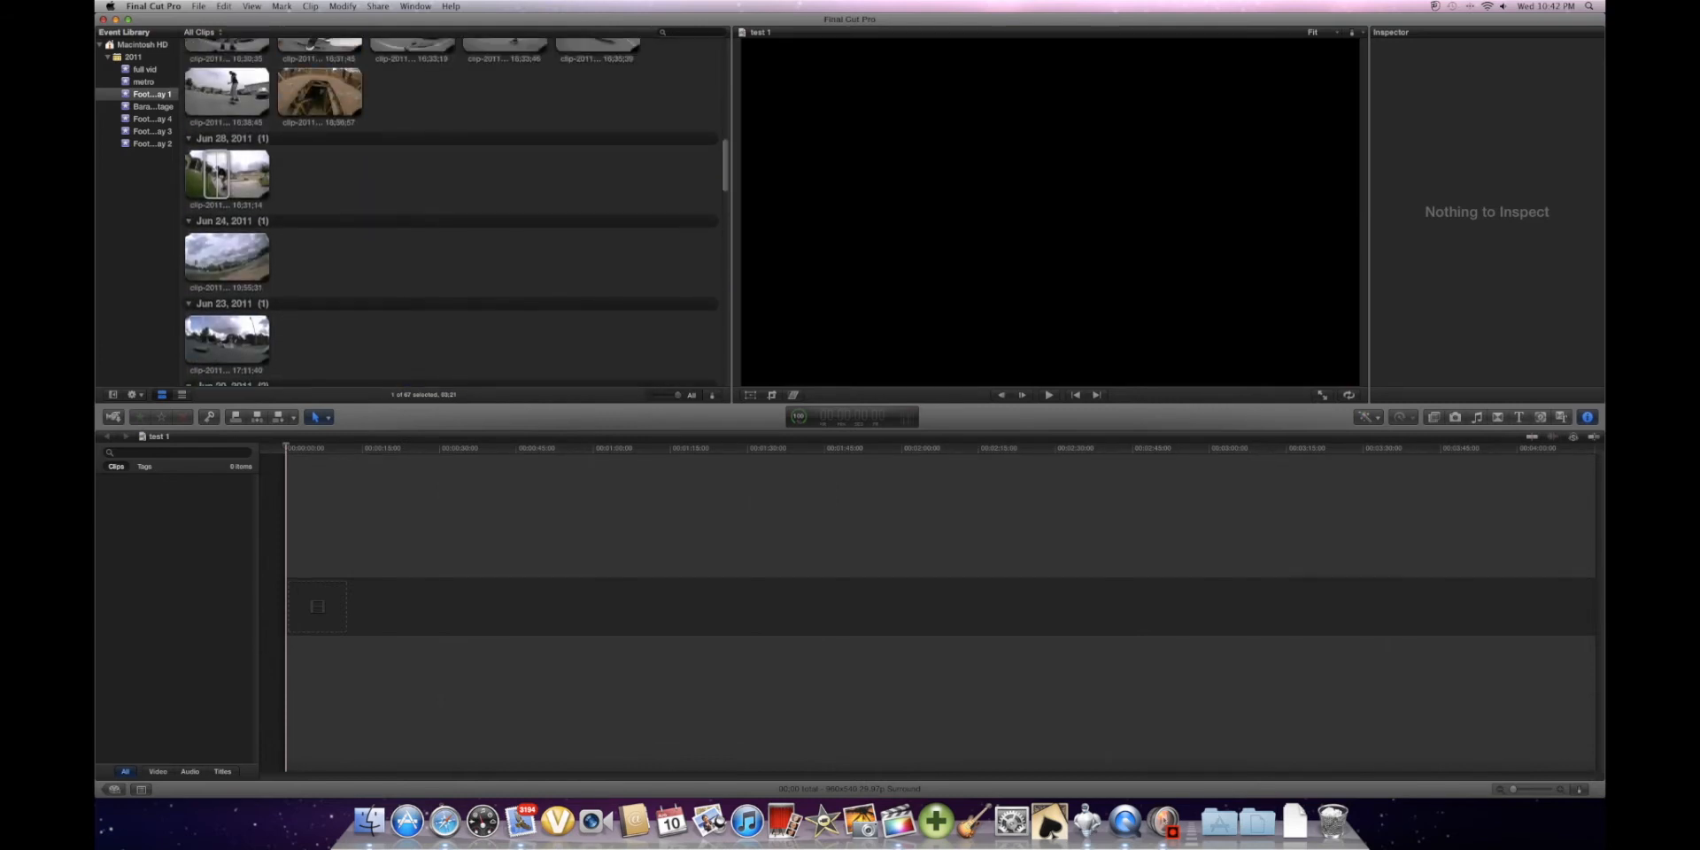
- Append the Jun 28 skate clip to the timeline and select it there
left_click(224, 173)
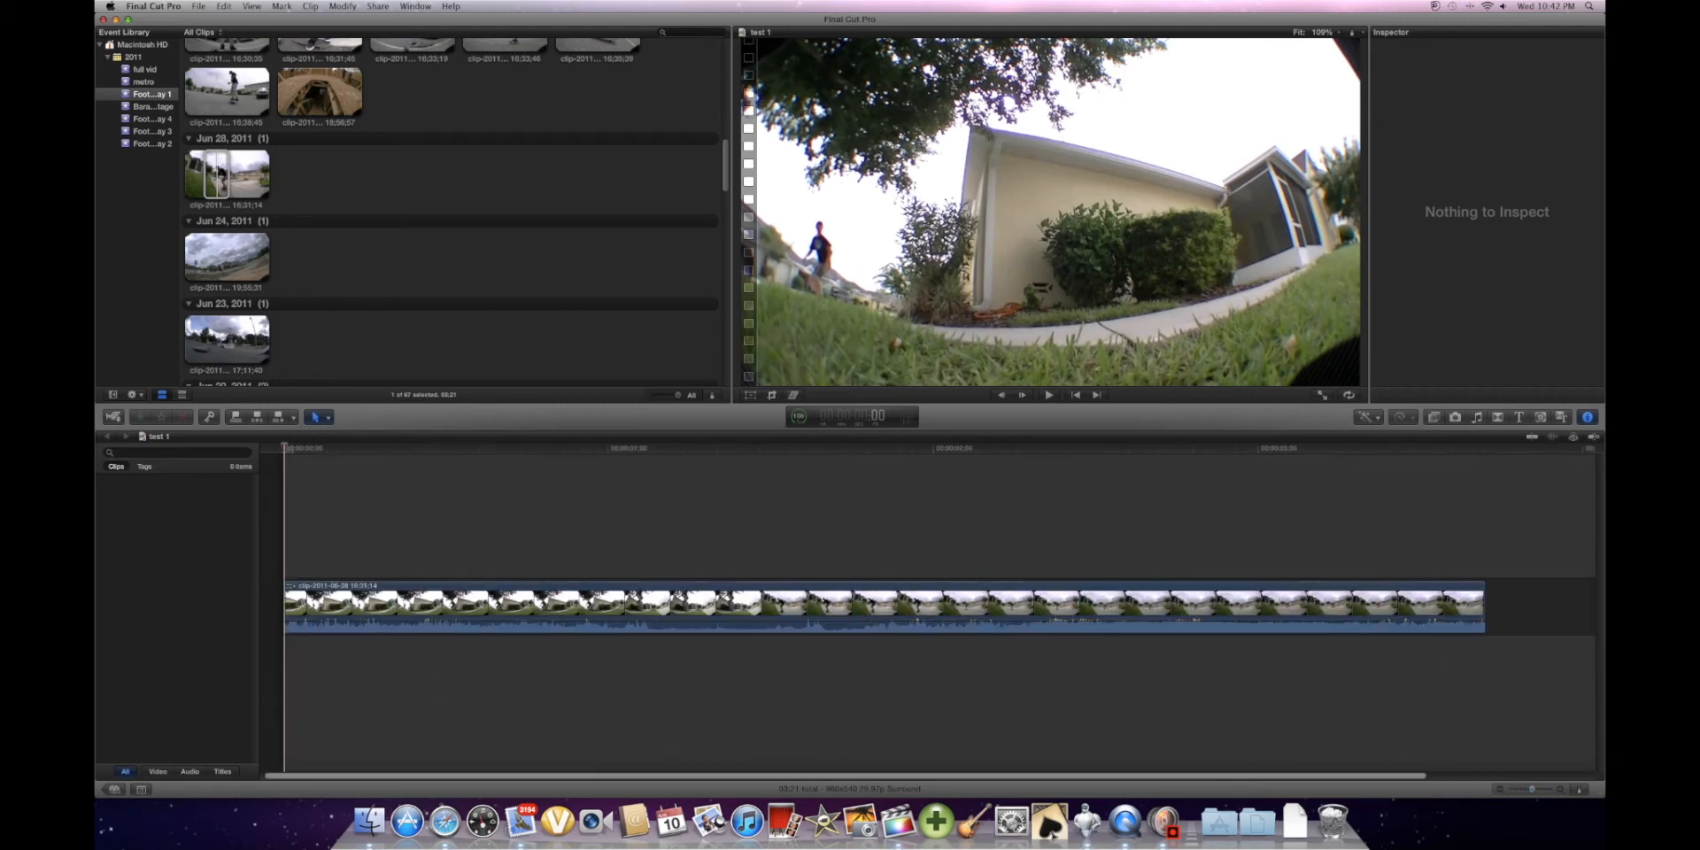
left_click(916, 607)
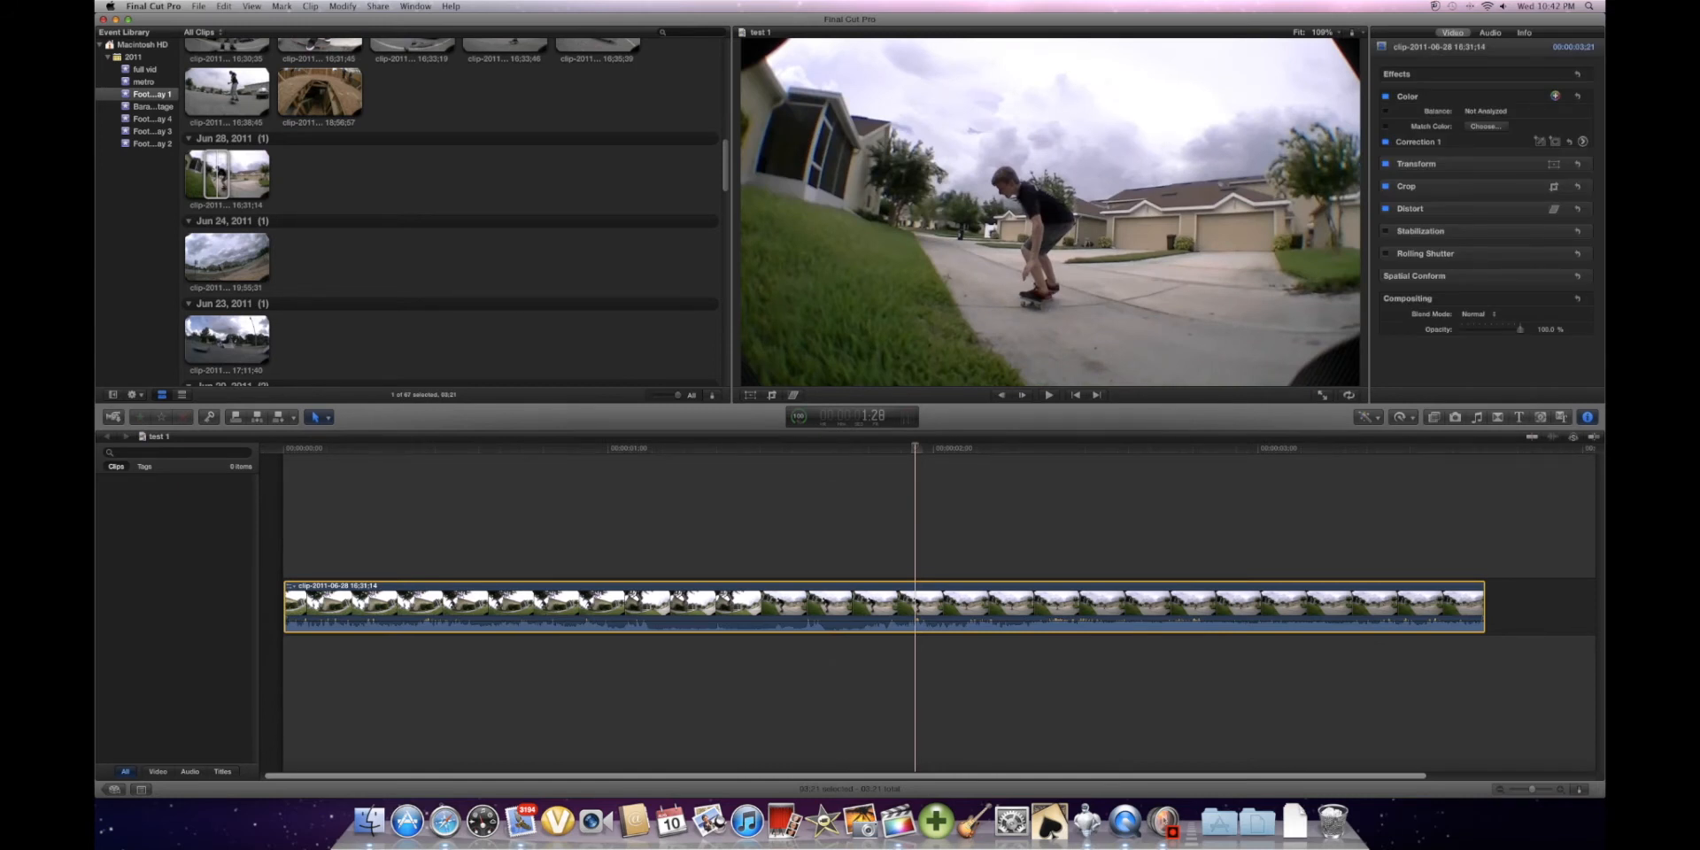
- Apply a Speed Ramp to 0% on the skate clip from the Retime menu
left_click(1401, 416)
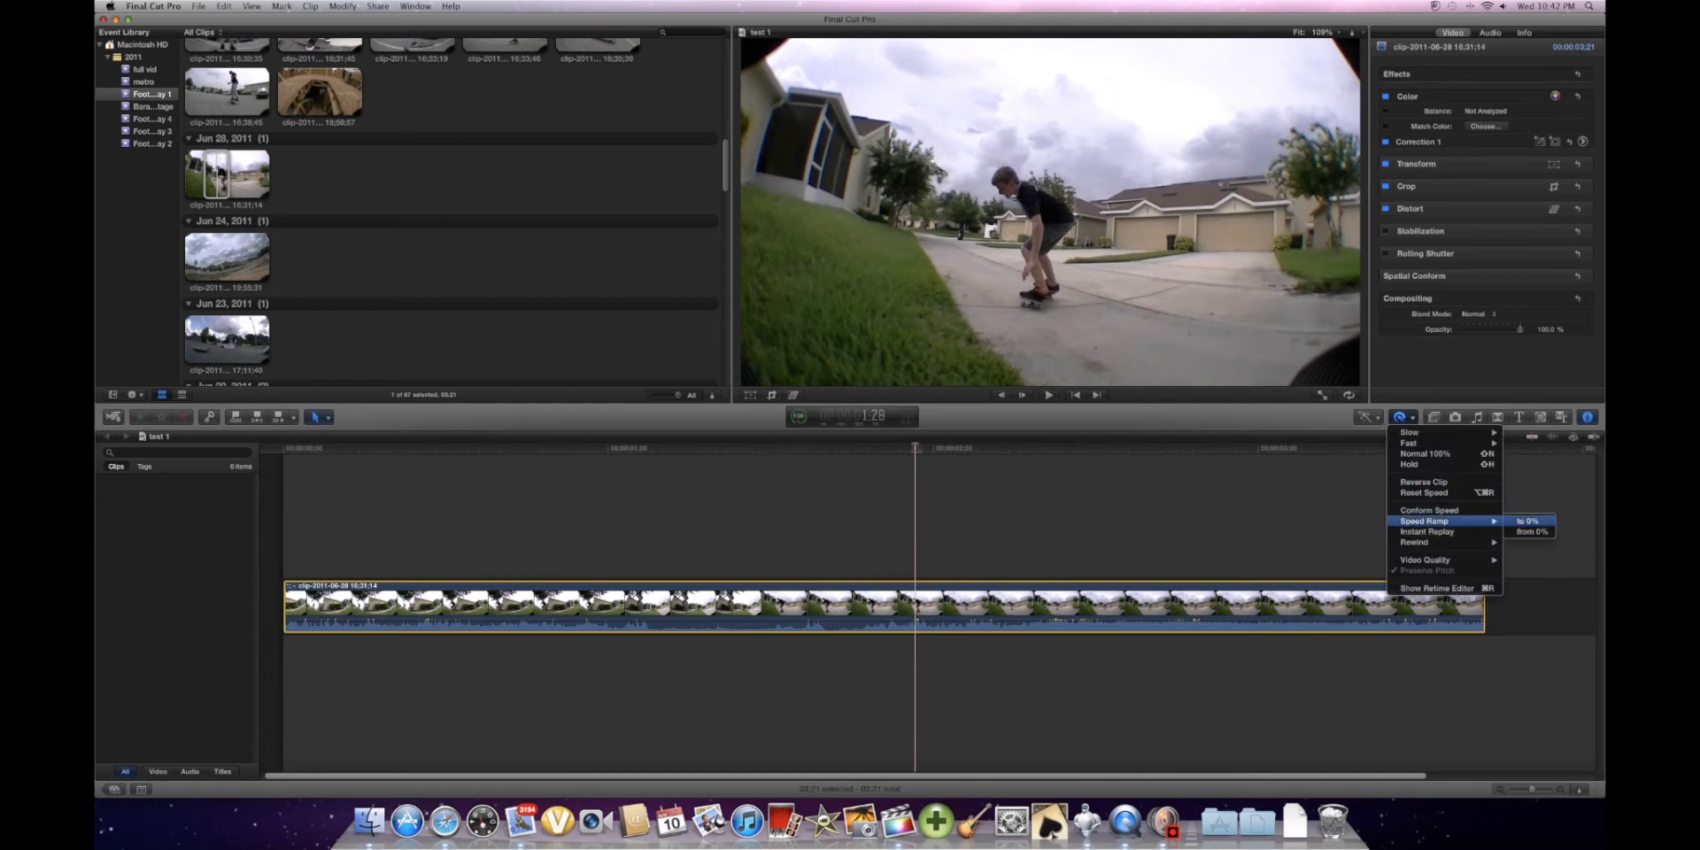
left_click(1533, 531)
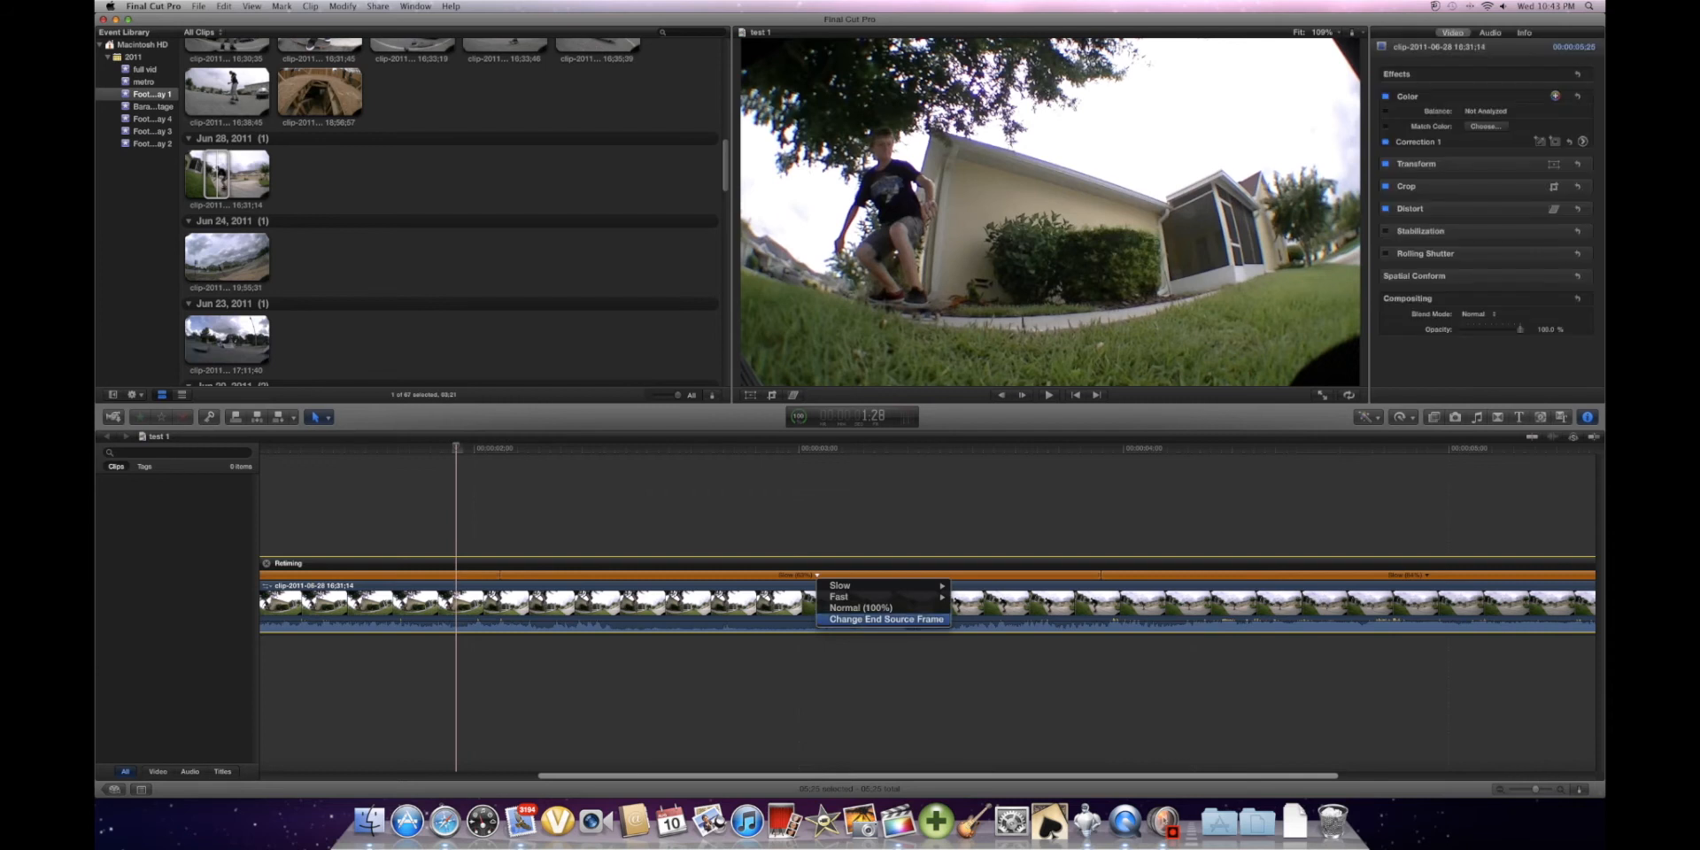
- Set the outer ramp sections back to Normal (100%), leaving one slow section in the middle
left_click(861, 607)
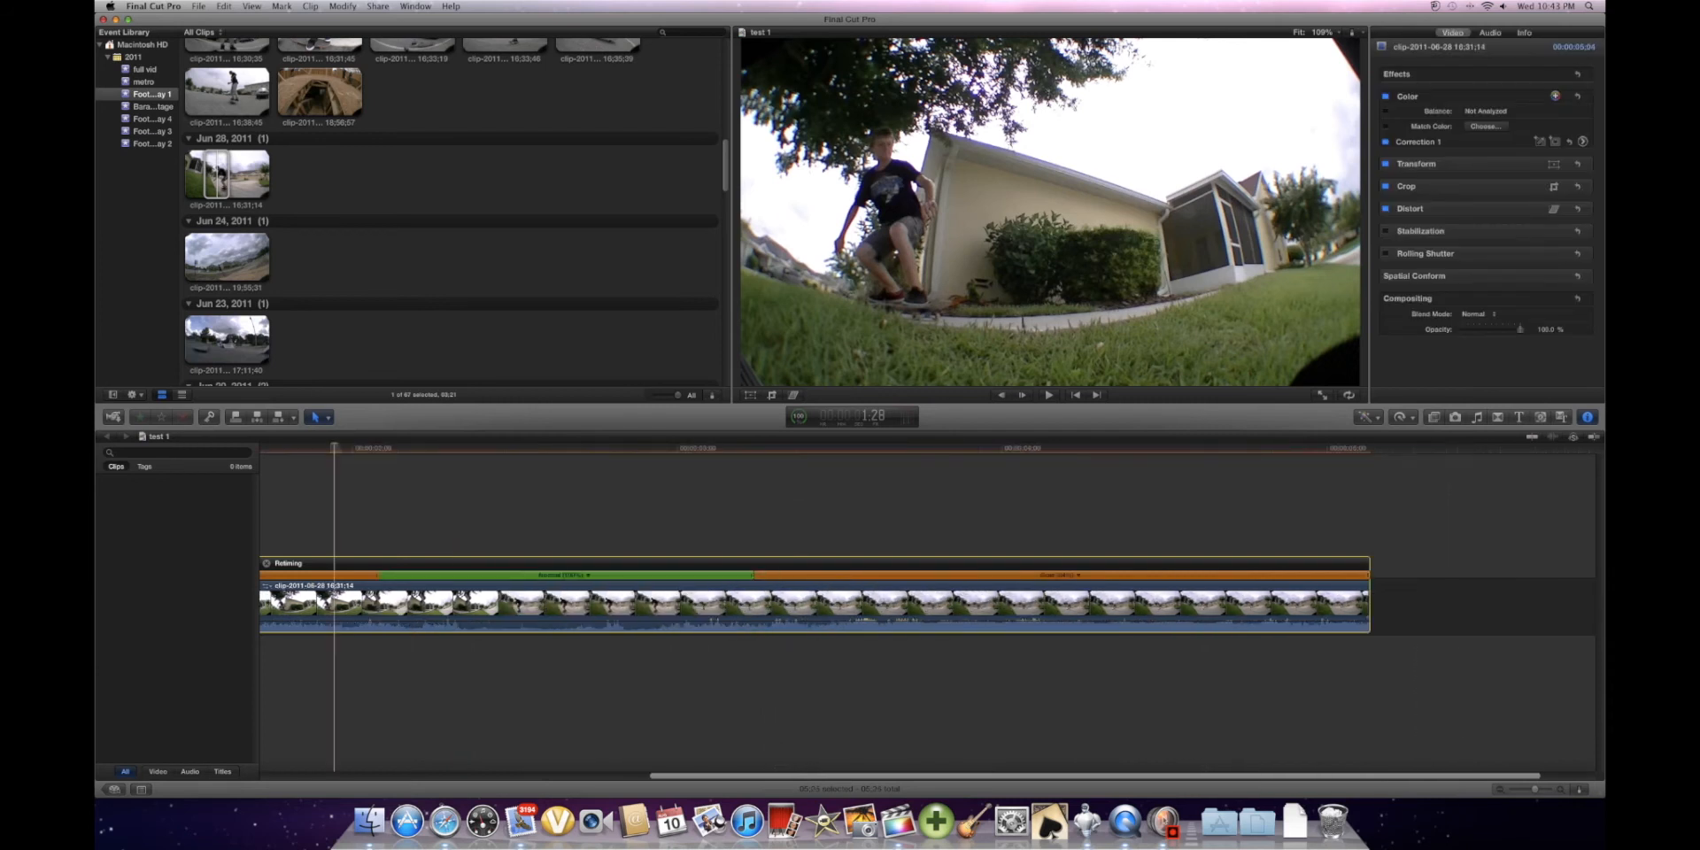
left_click(1078, 574)
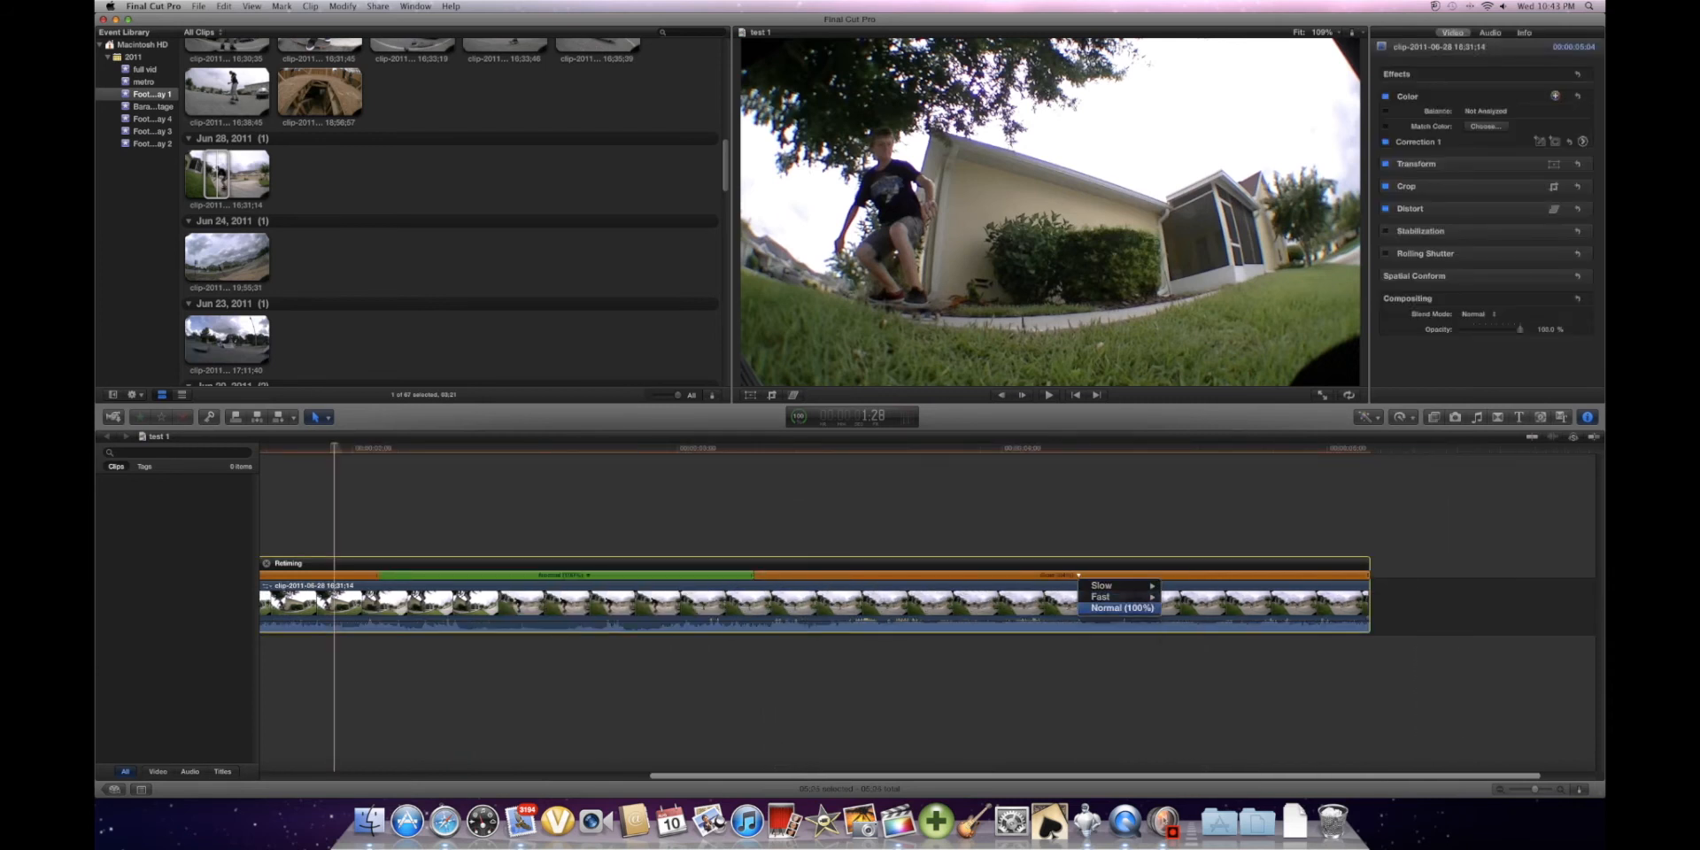
left_click(1119, 607)
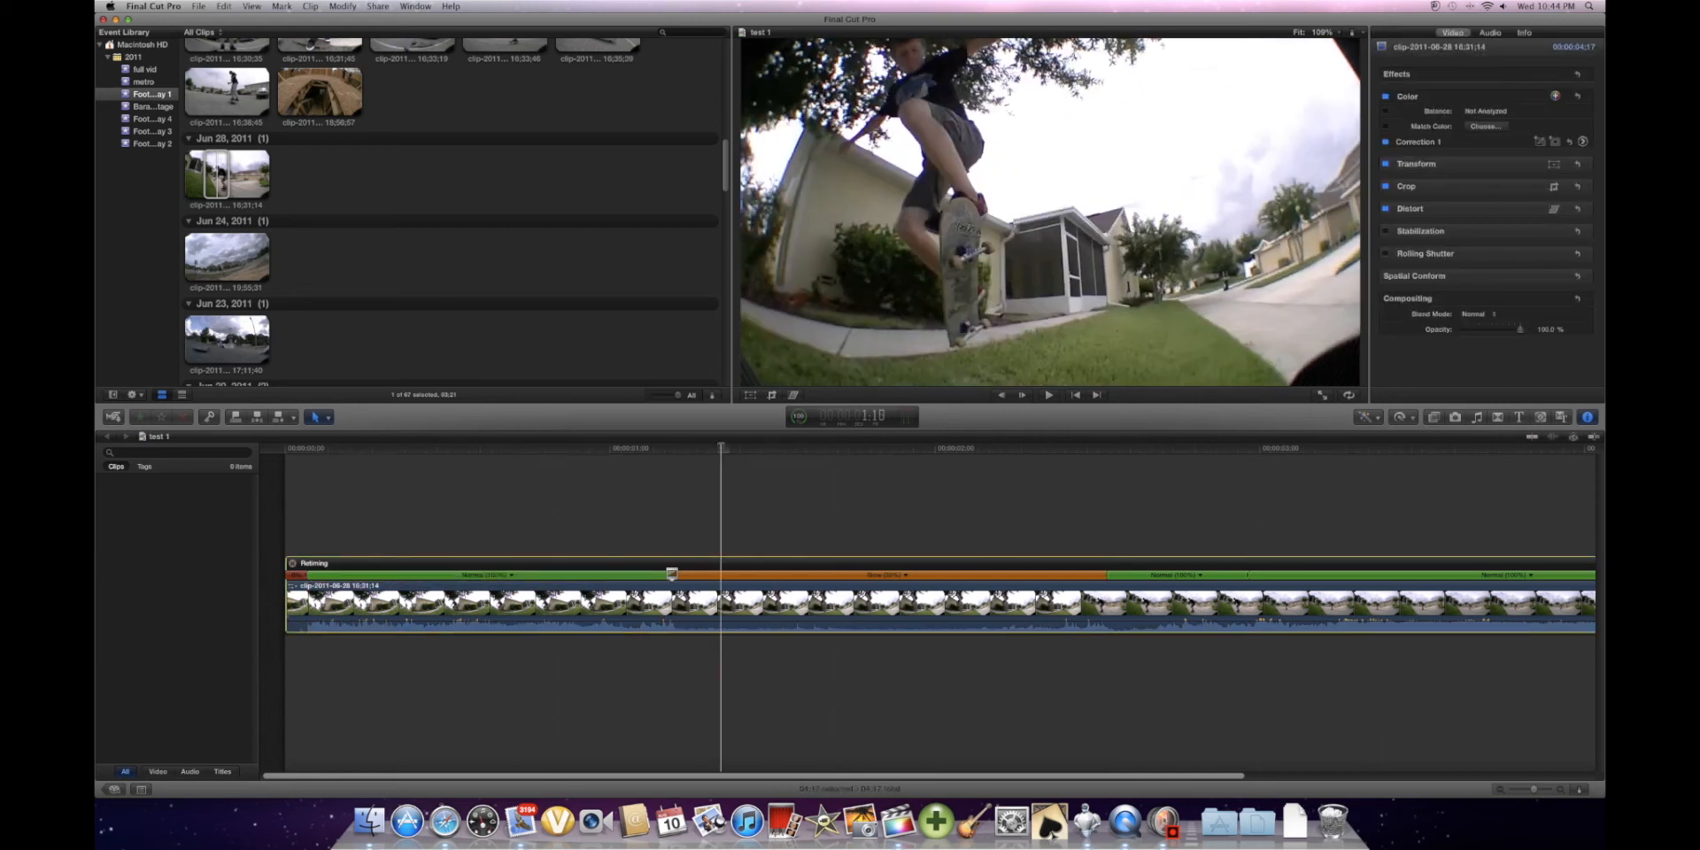
- Turn off Preserve Pitch for the retimed clip and deselect it
left_click(1402, 416)
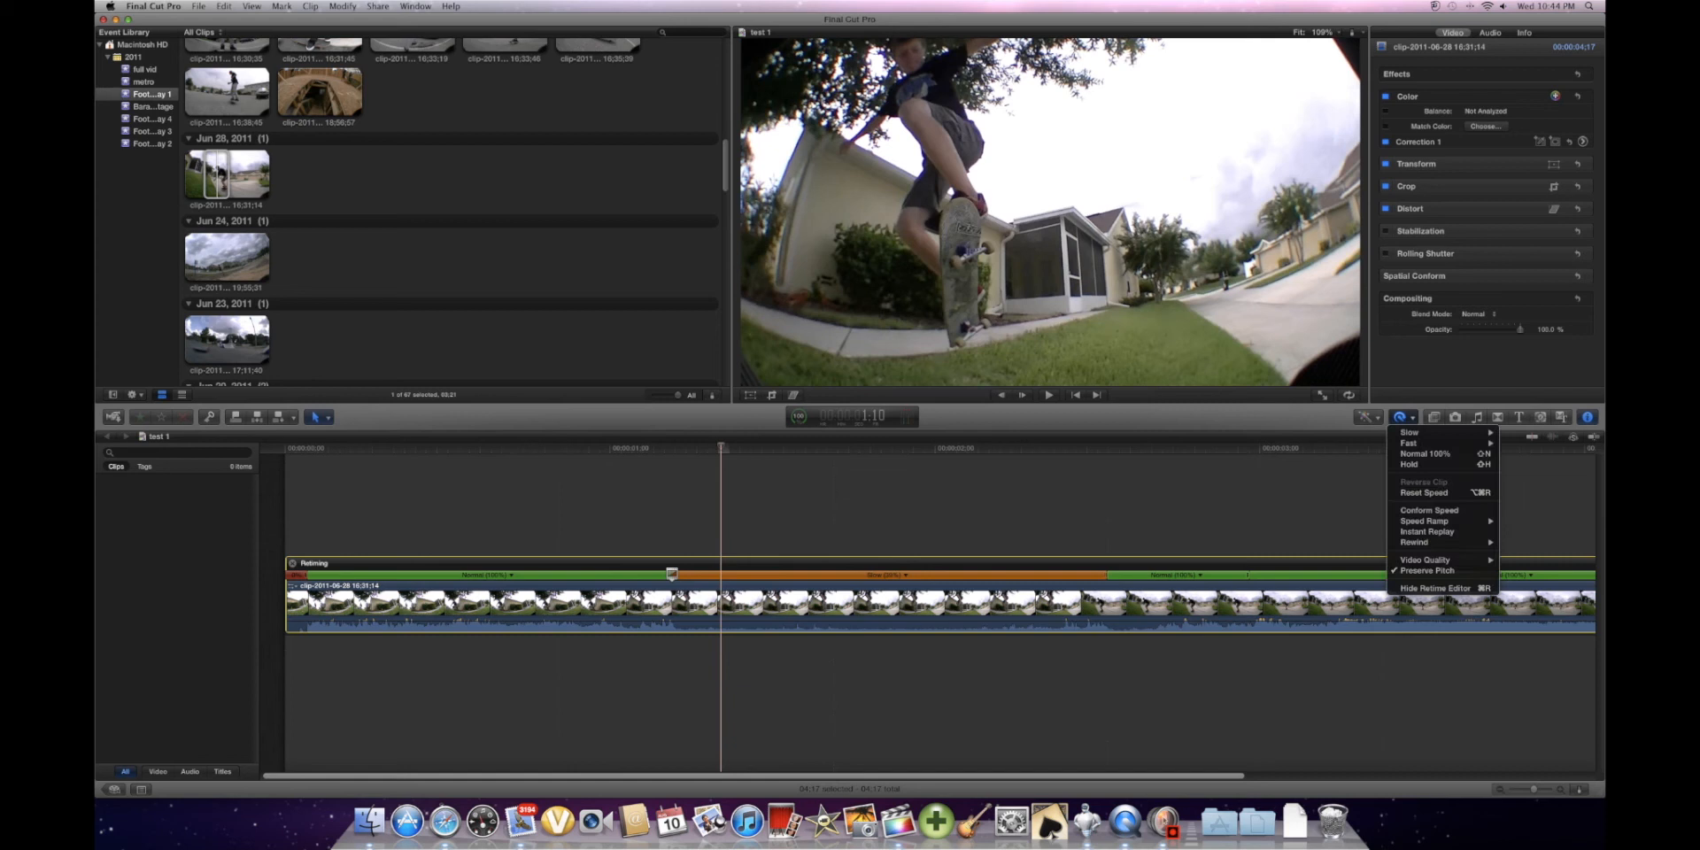
mouse_move(1427, 571)
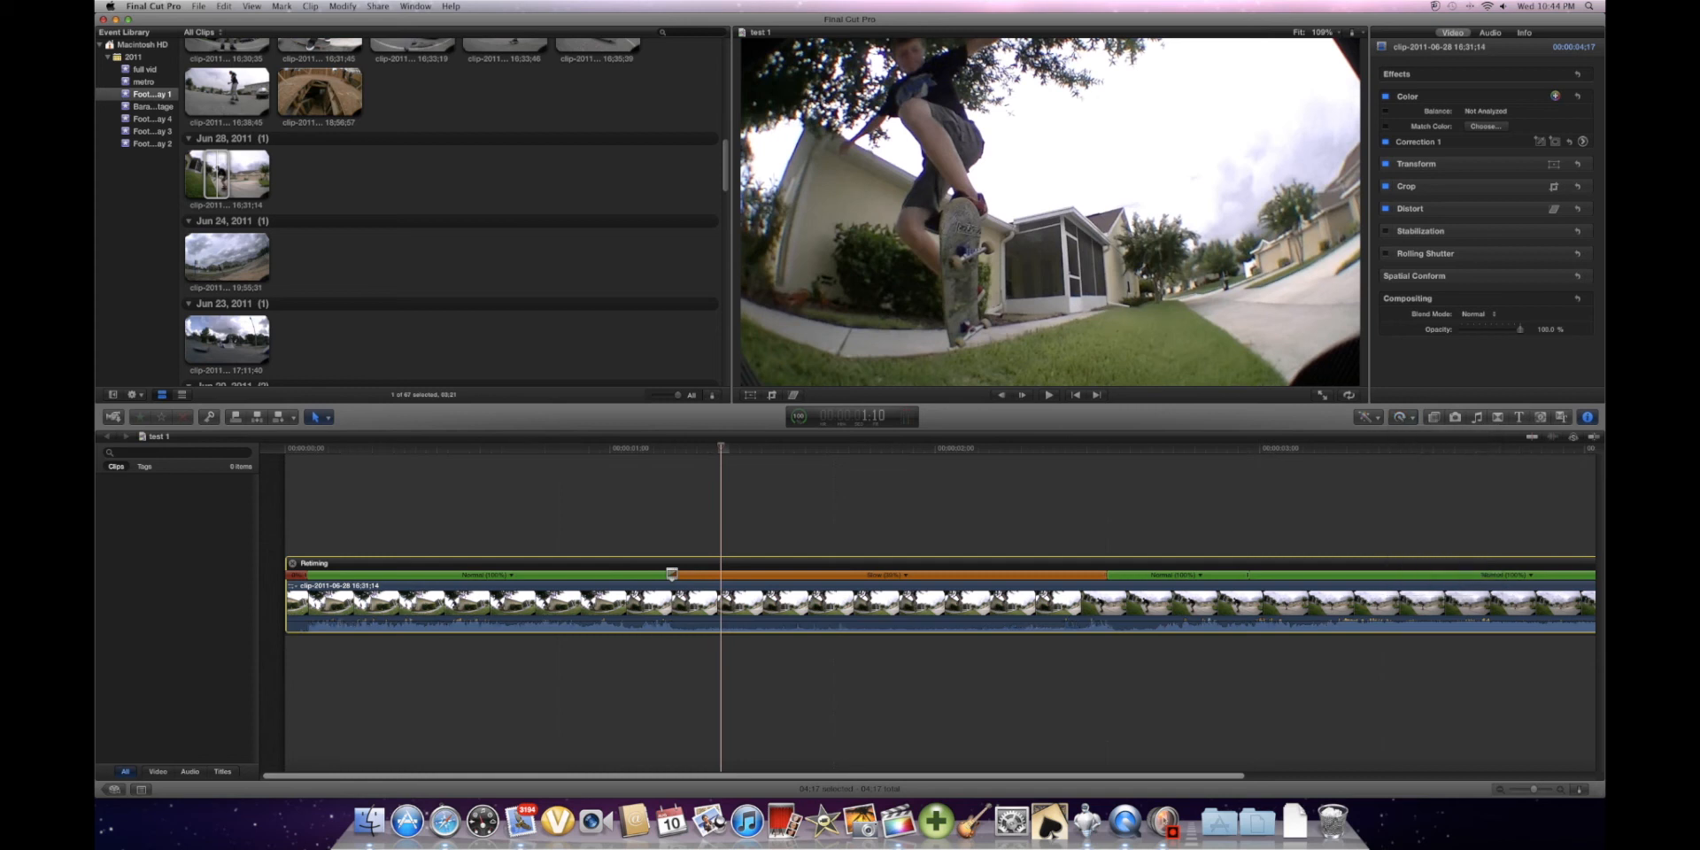
left_click(1398, 416)
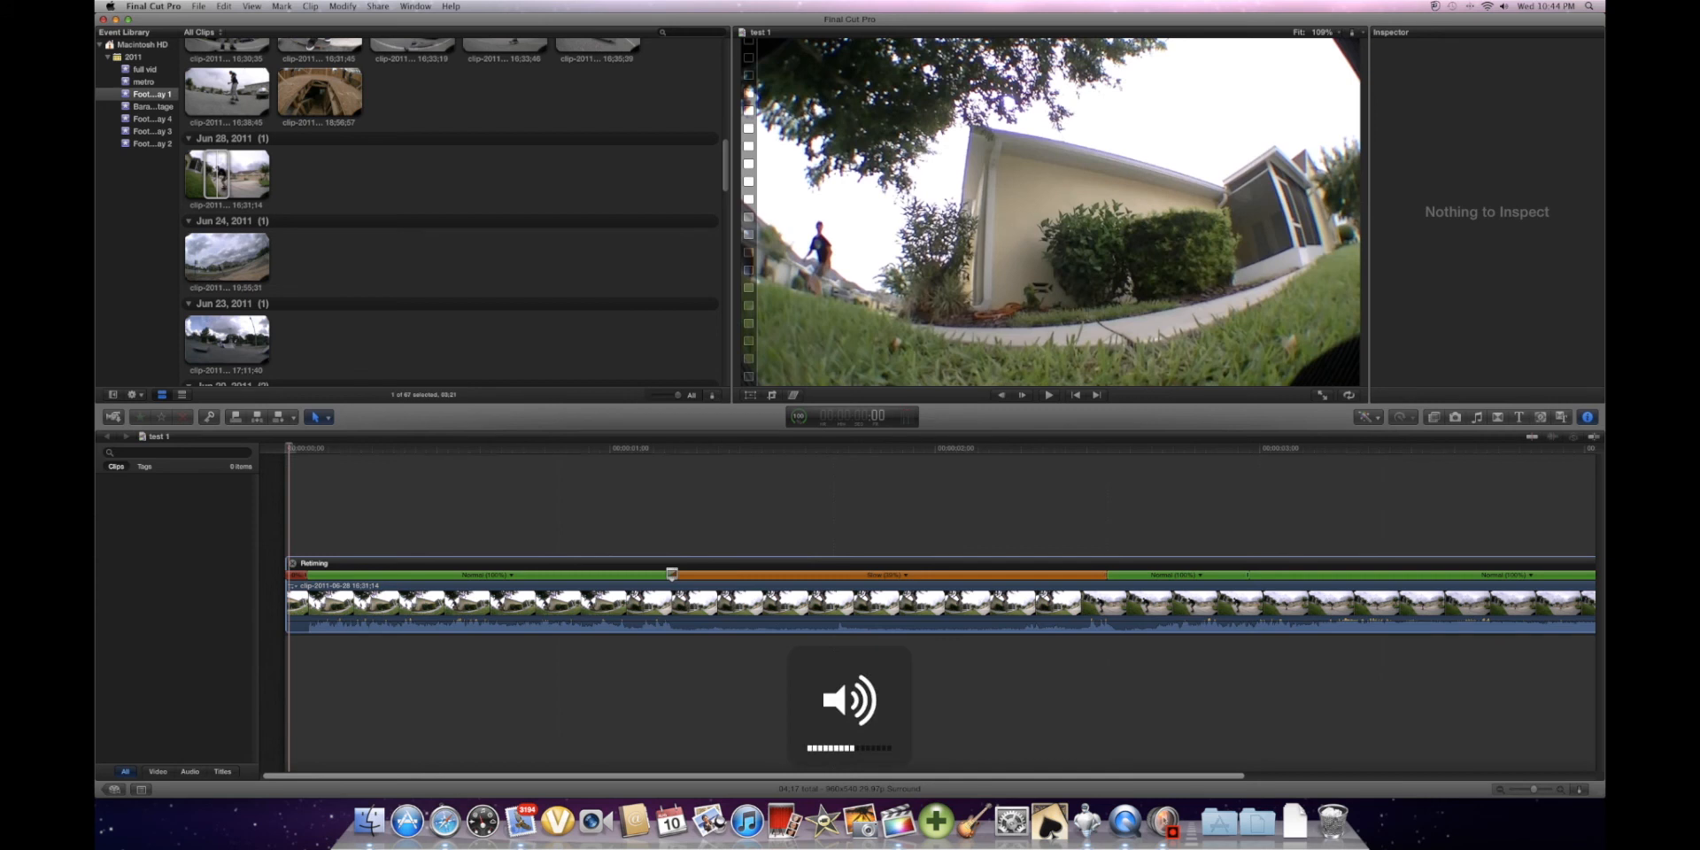
- Play the retimed clip through and expand its audio into separate sections below the video
left_click(249, 7)
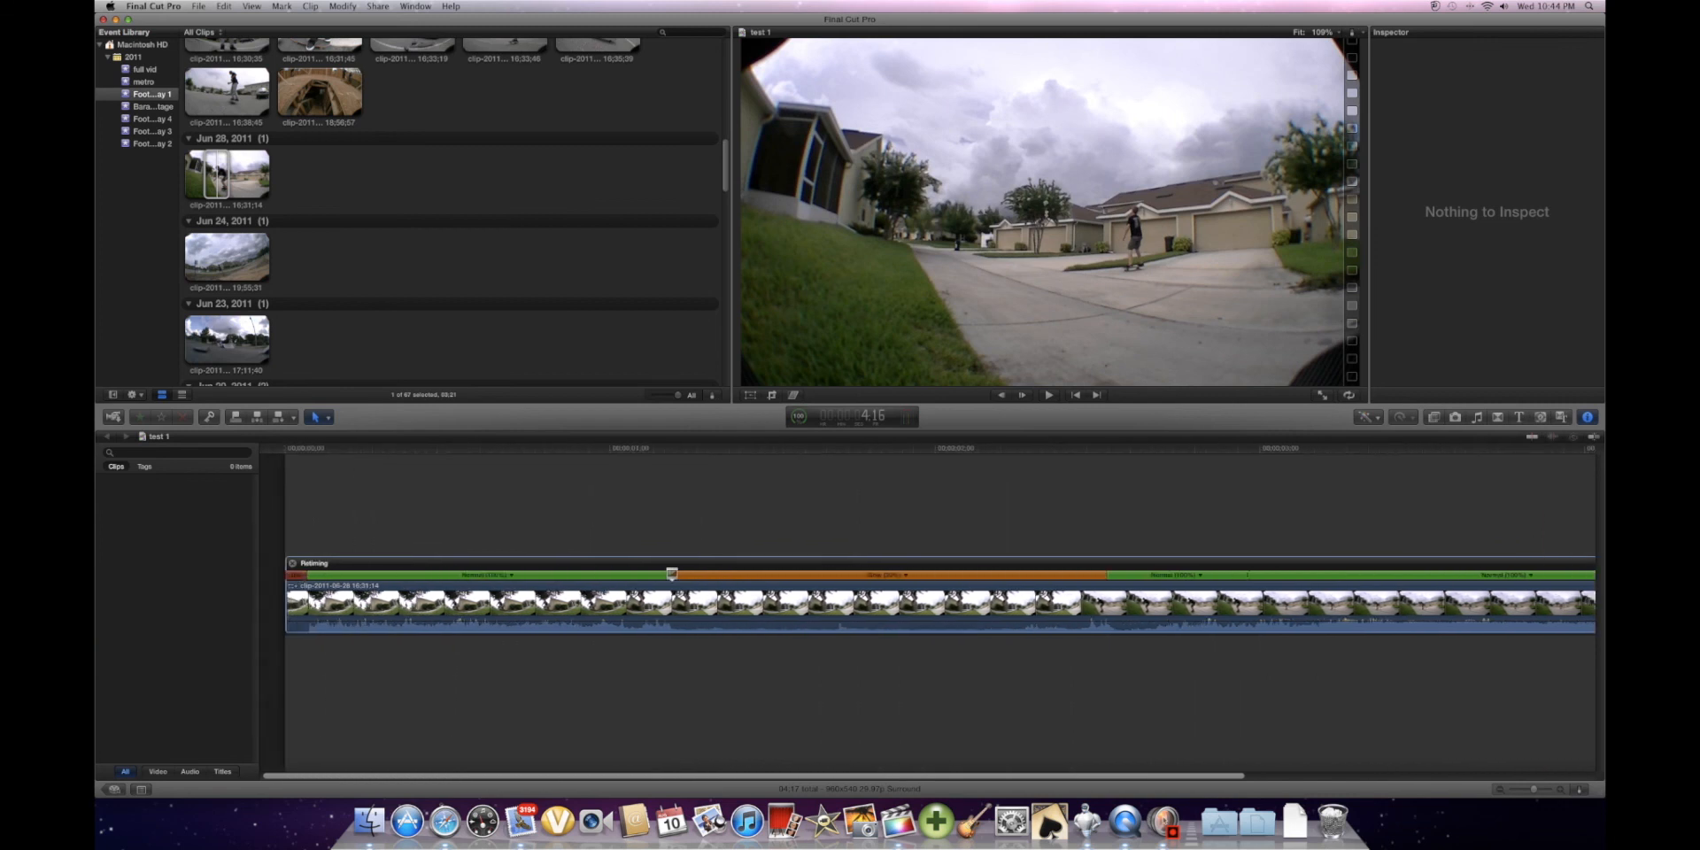
left_click(1046, 393)
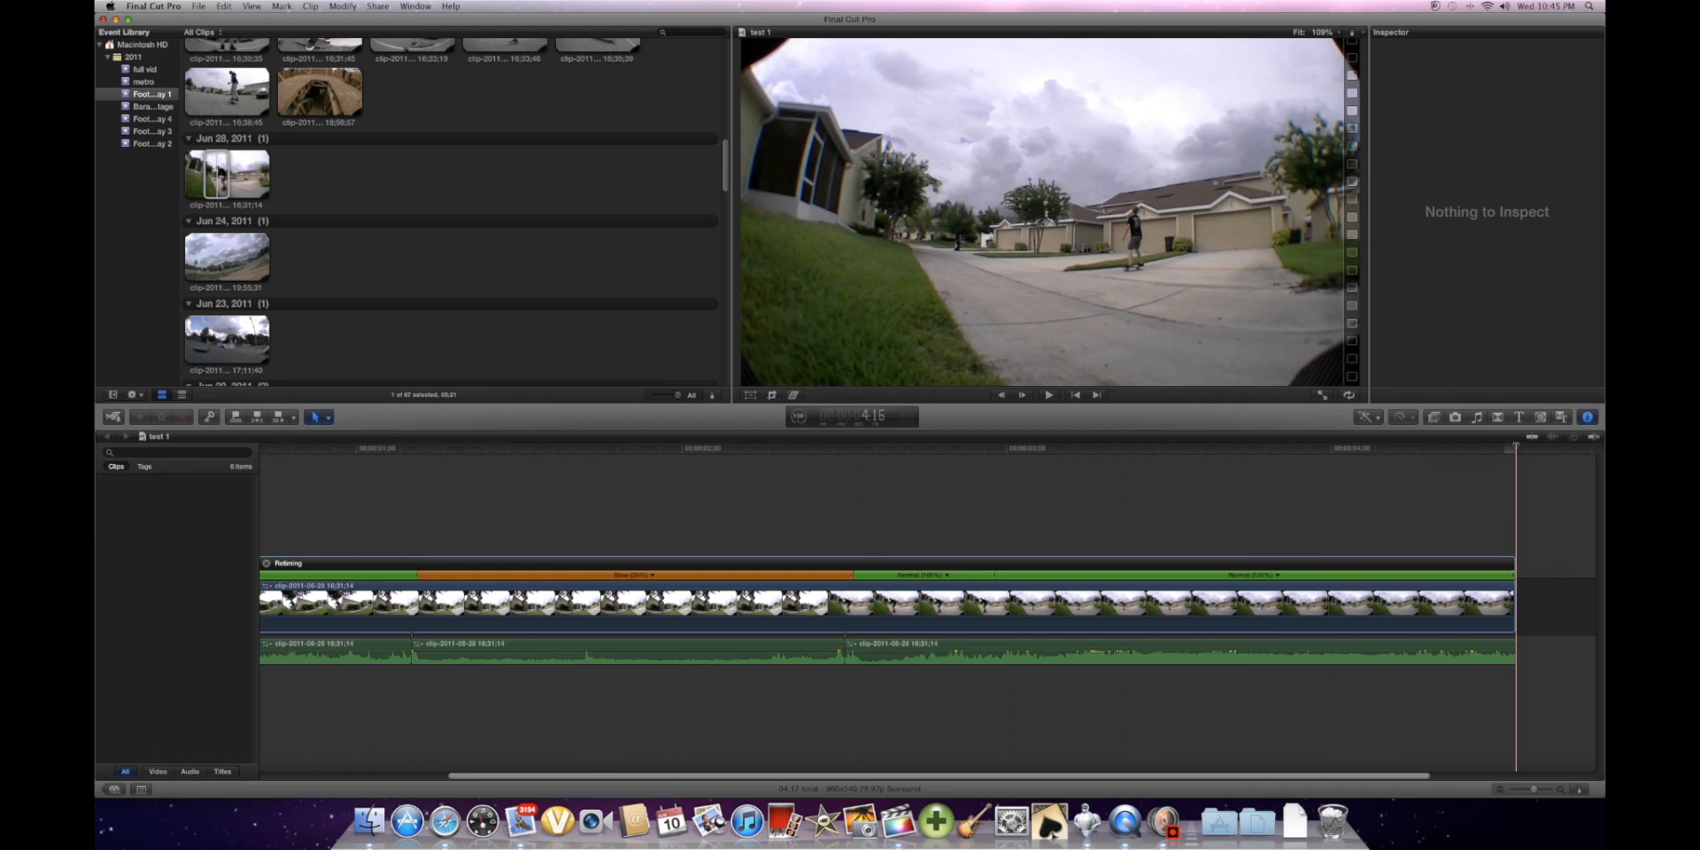
mouse_move(1161, 818)
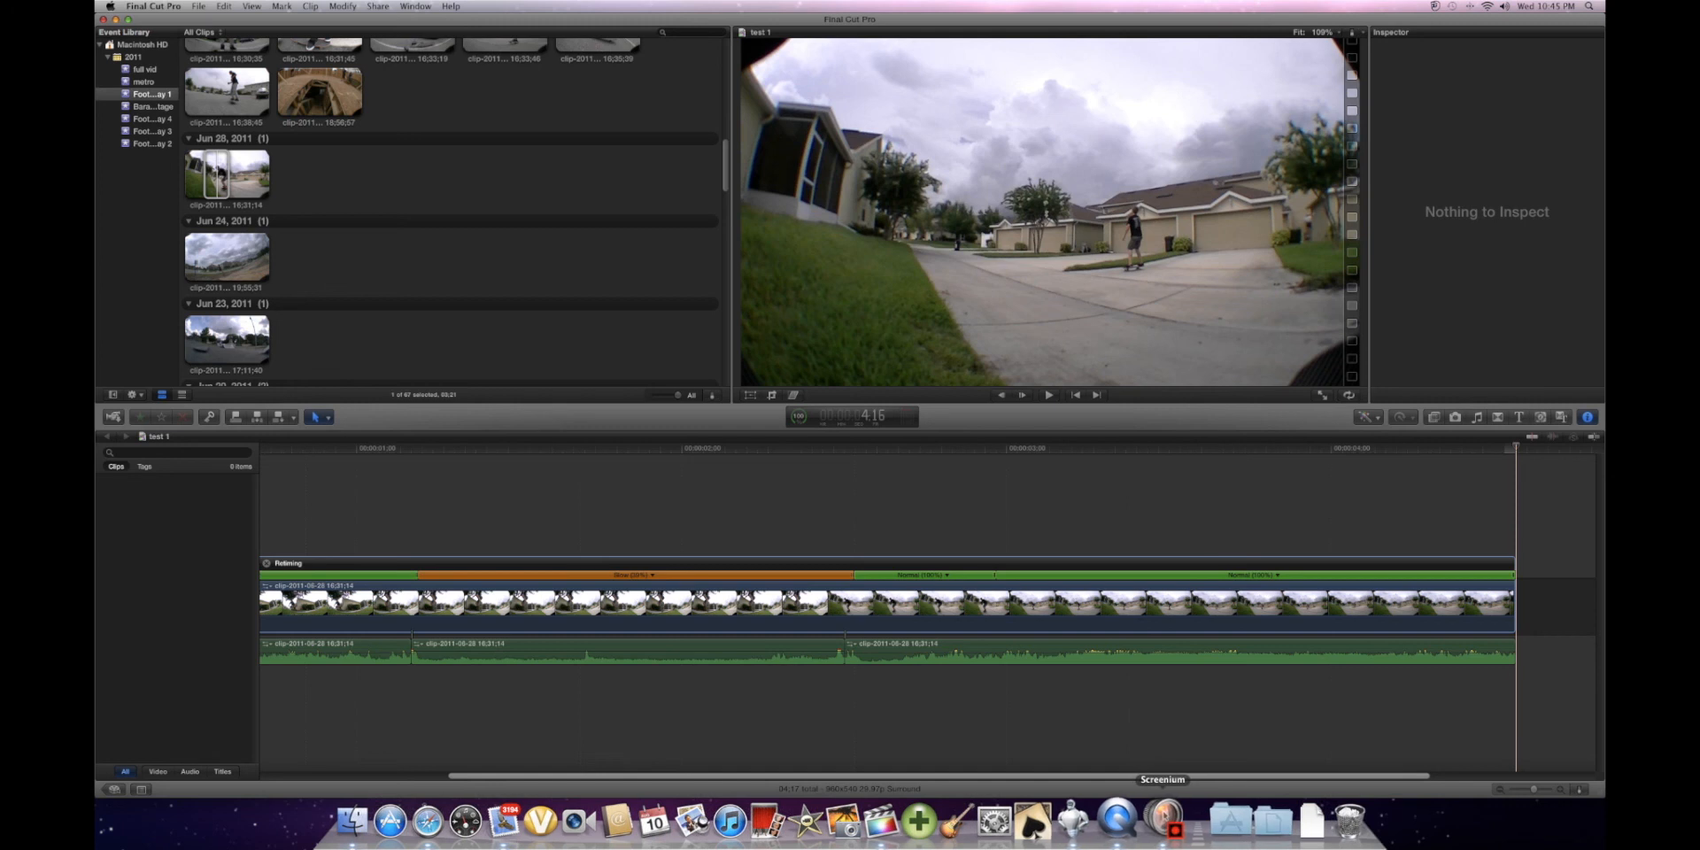